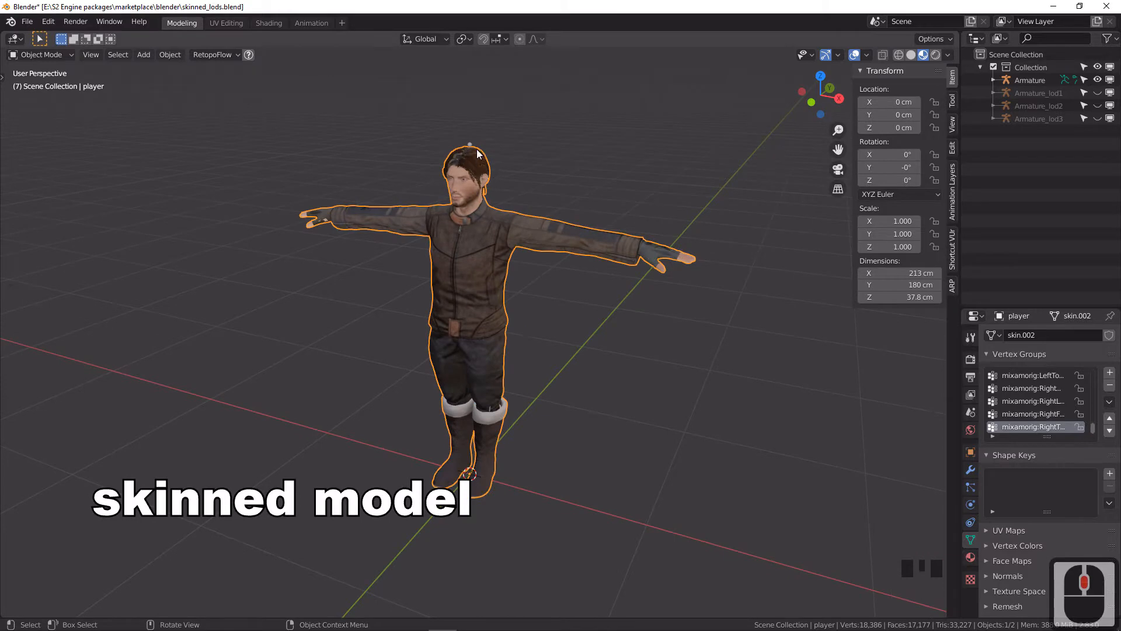
Show the Armature's bones In Front of the body and select the nested player mesh
left_click(1030, 80)
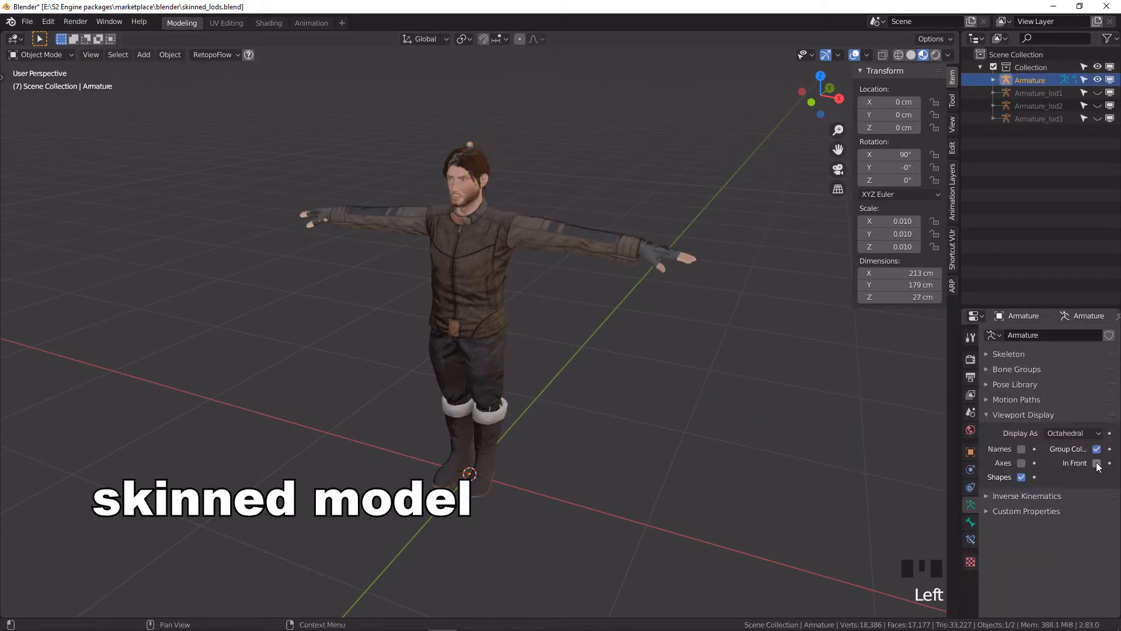
left_click(1096, 462)
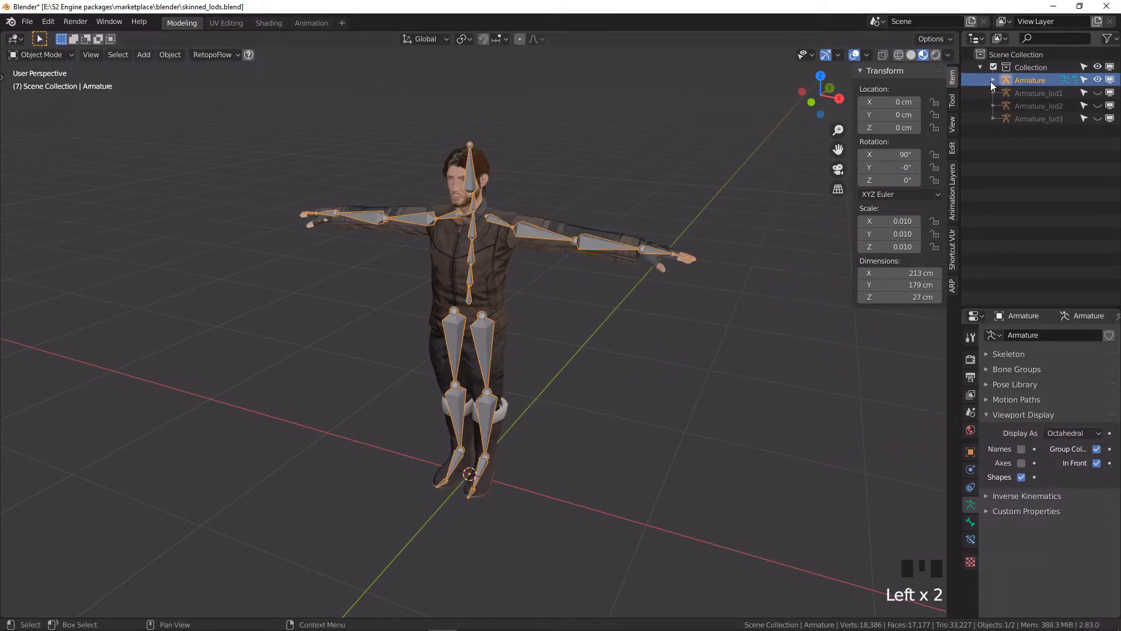
left_click(993, 79)
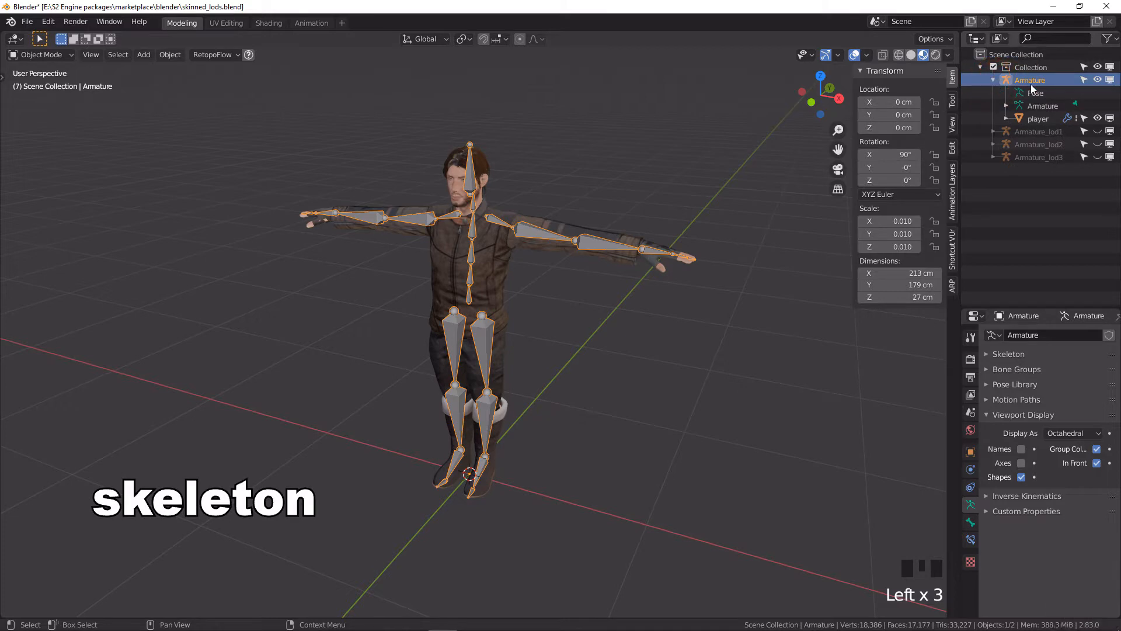
left_click(1037, 118)
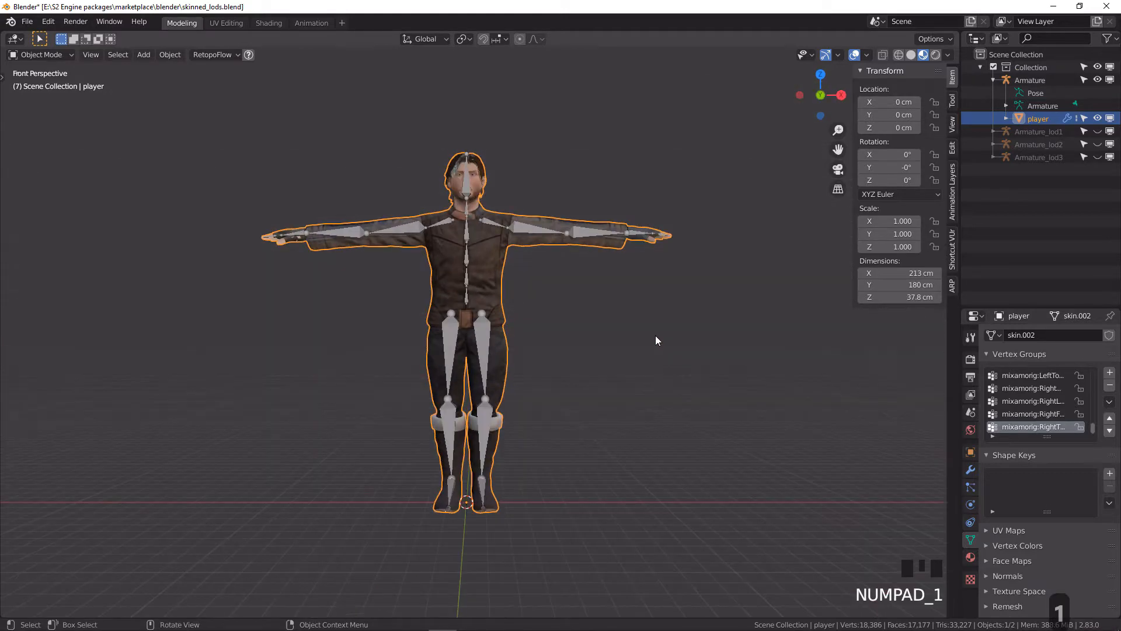
scroll("down", 3)
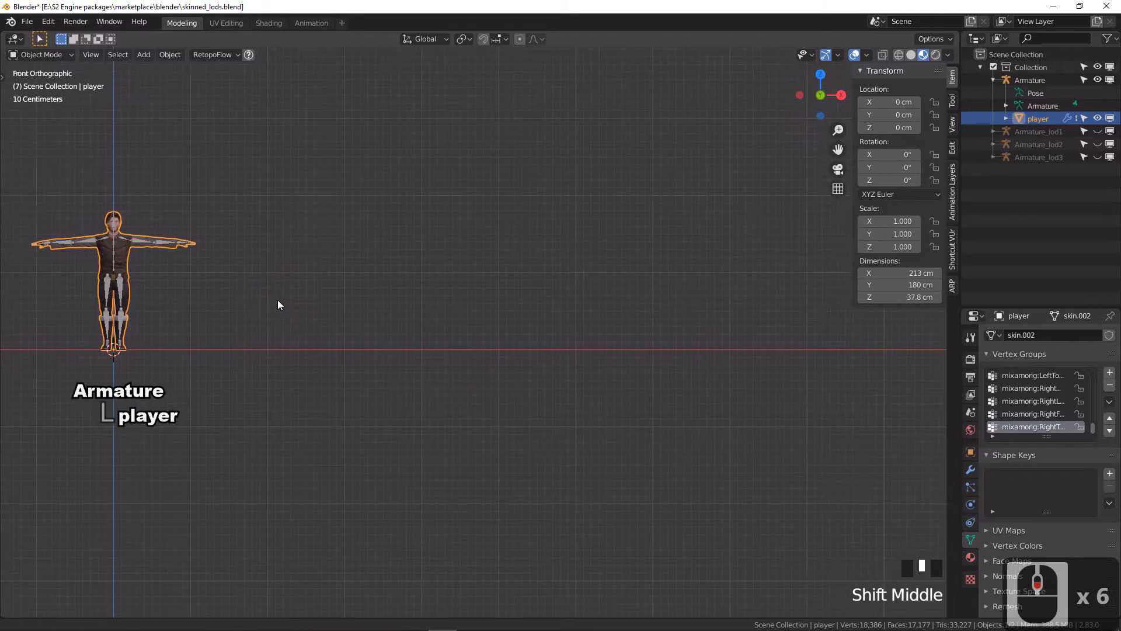
Make Armature_lod1, lod2 and lod3 visible and expand each to reveal its player mesh
left_click(1041, 132)
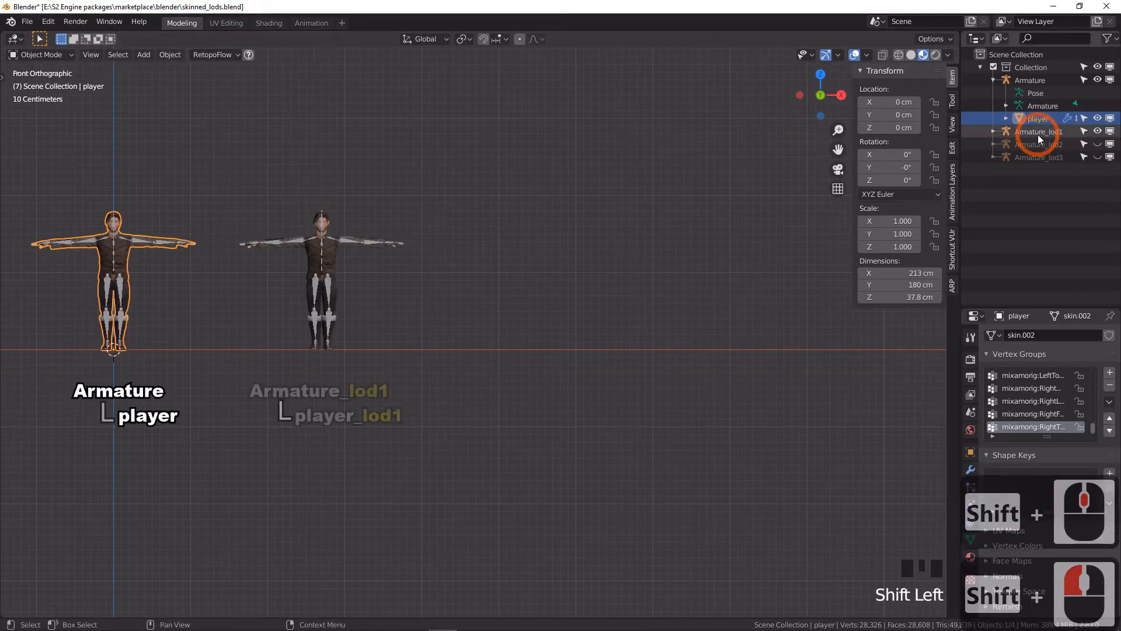
left_click(1047, 169)
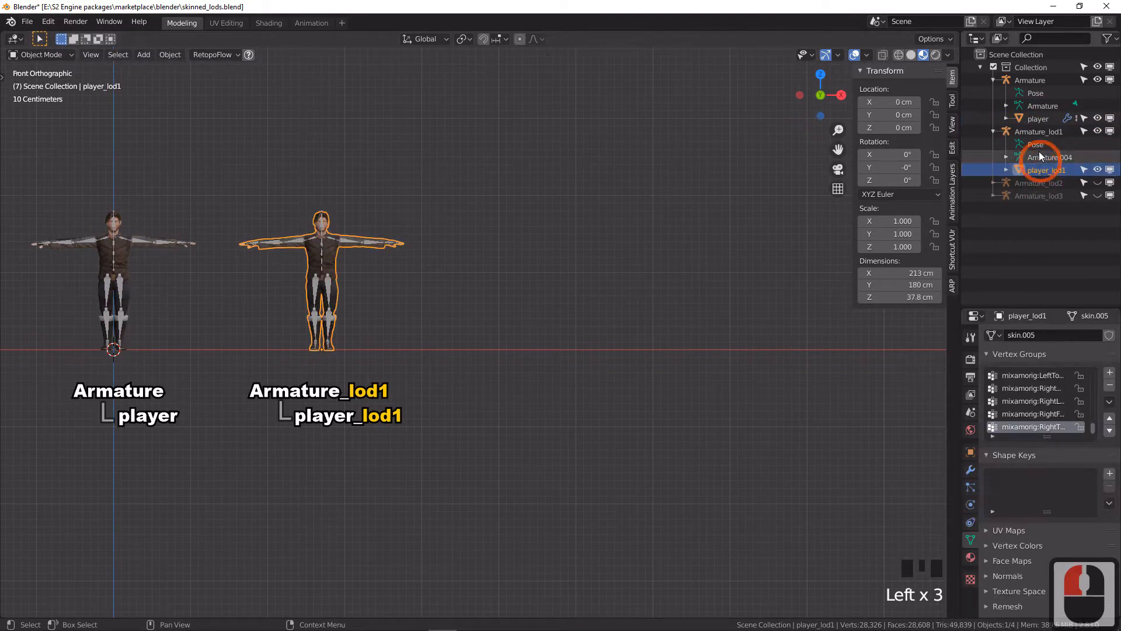
left_click(1039, 182)
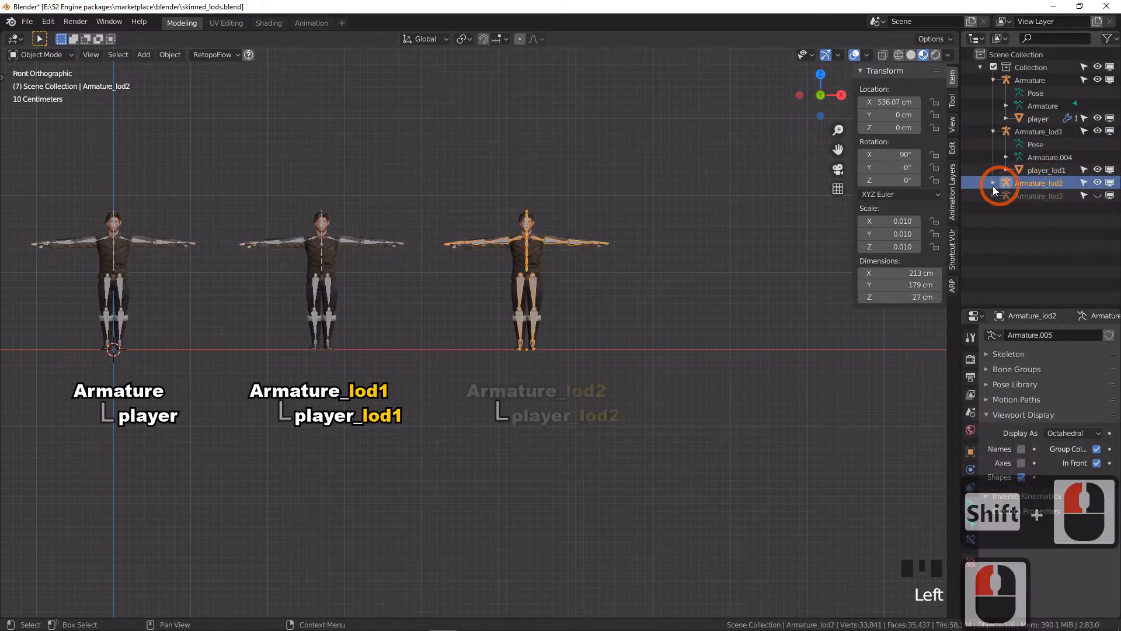
left_click(993, 182)
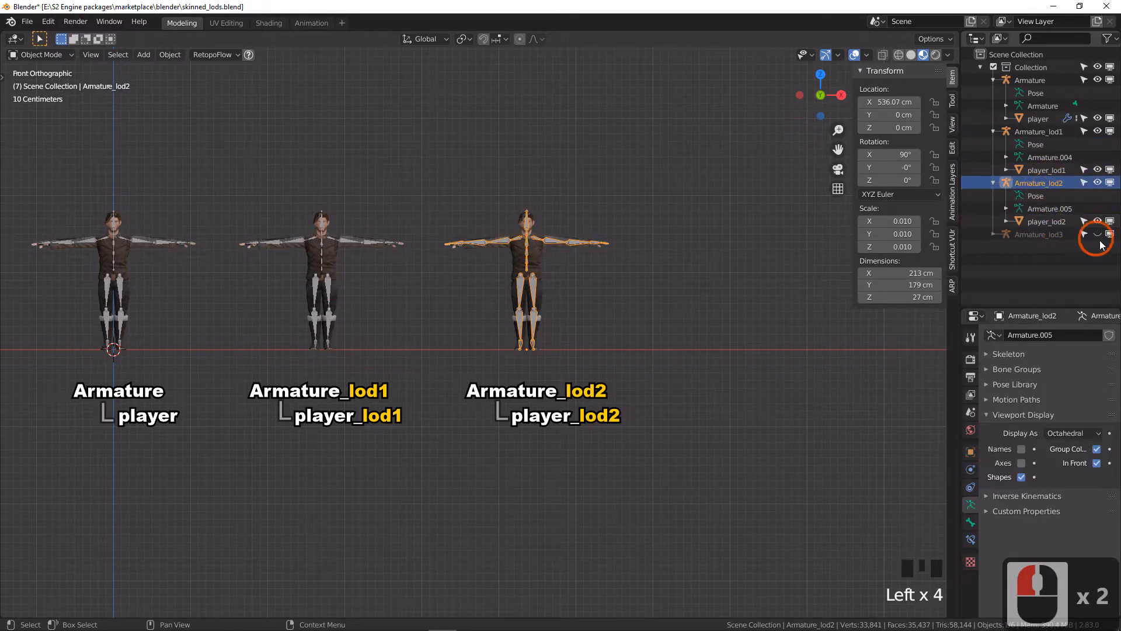
left_click(1039, 233)
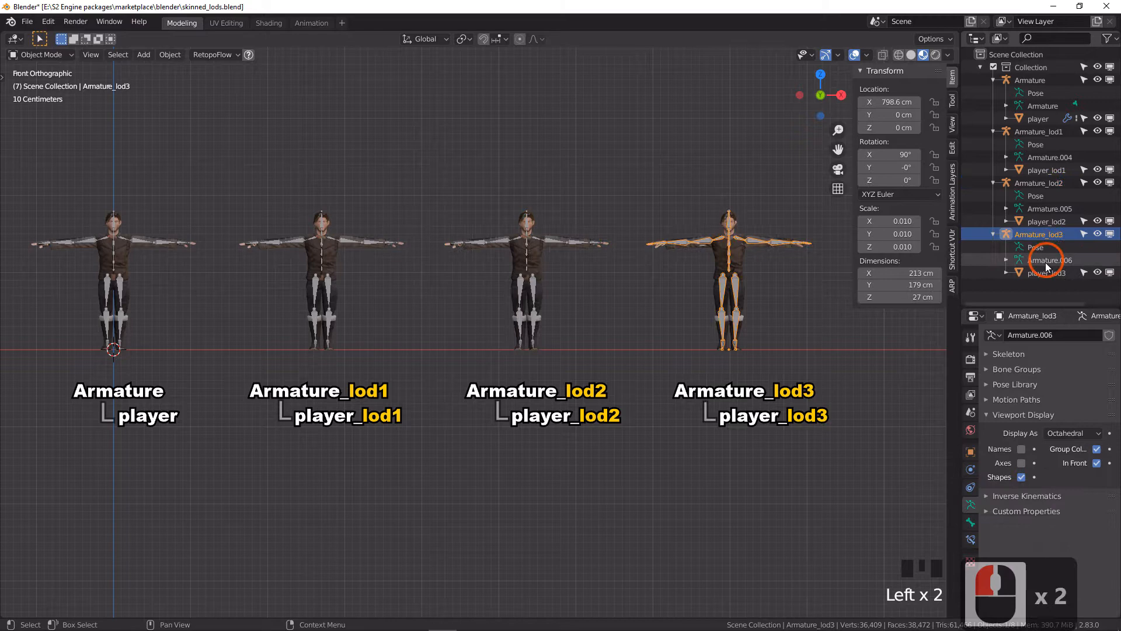
left_click(792, 484)
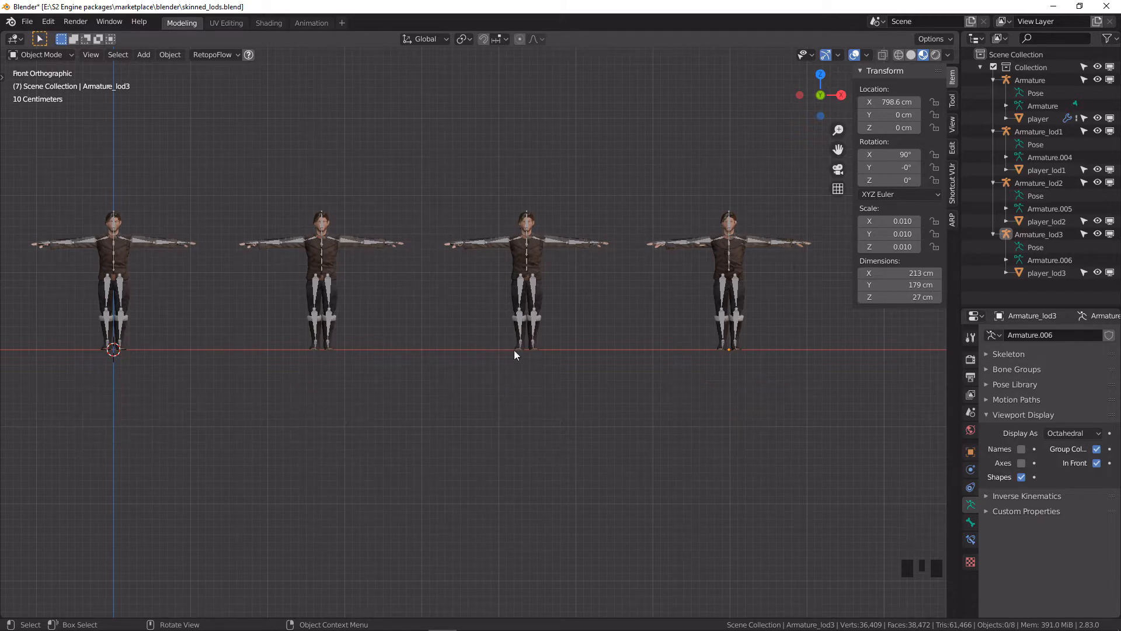
Clear the location of Armature_lod1, lod2 and lod3 to the origin, then box-select all objects
left_click(1039, 132)
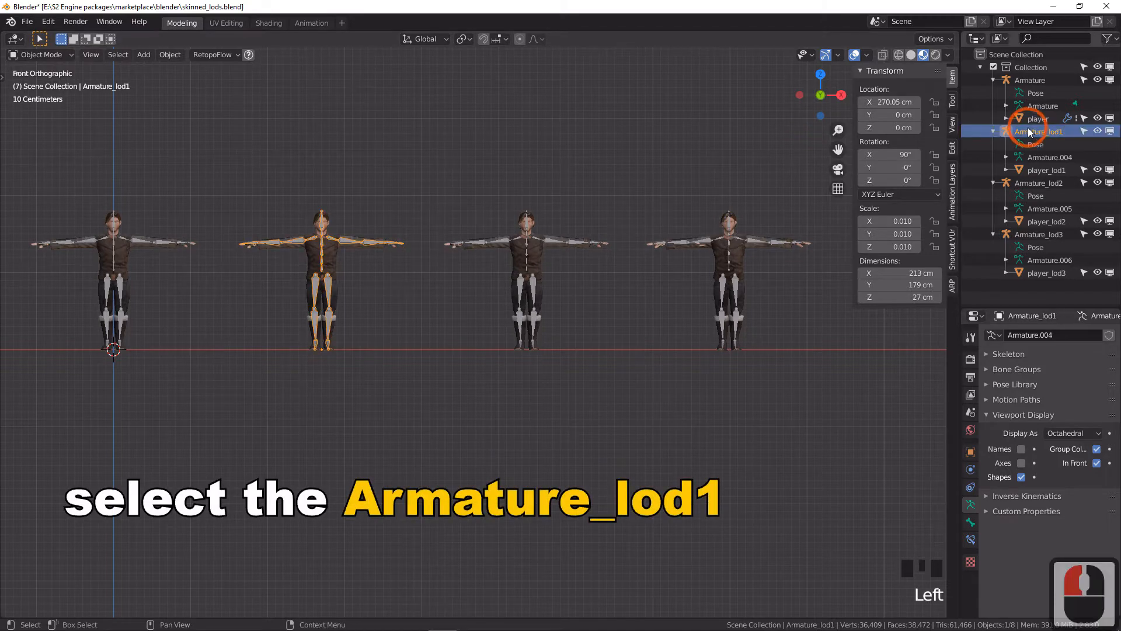
key("alt+g")
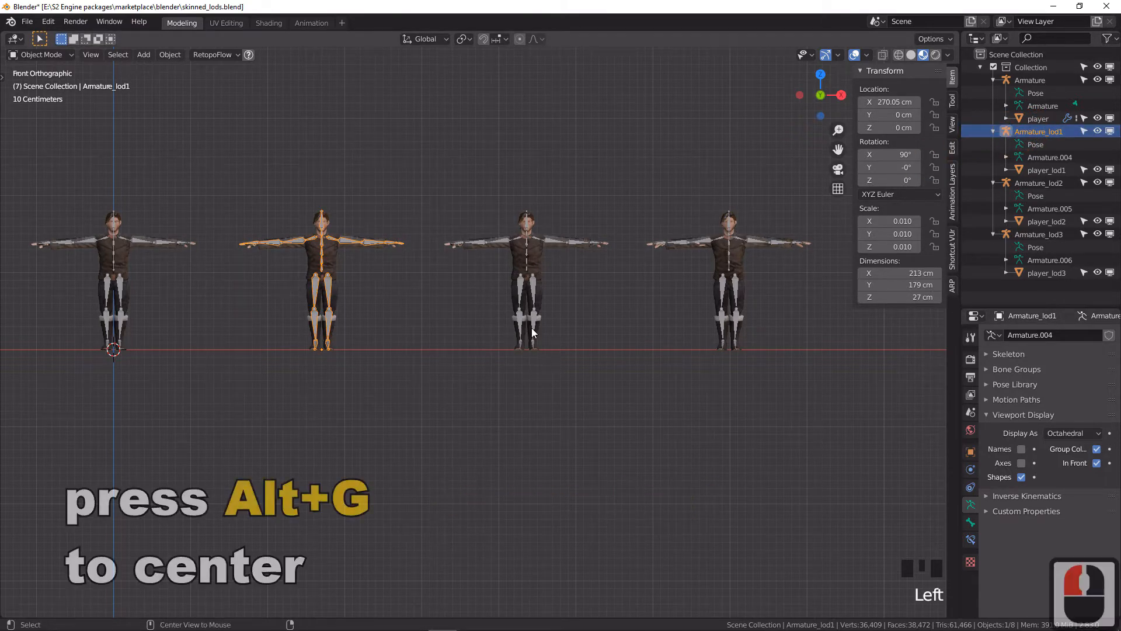
key("alt+g")
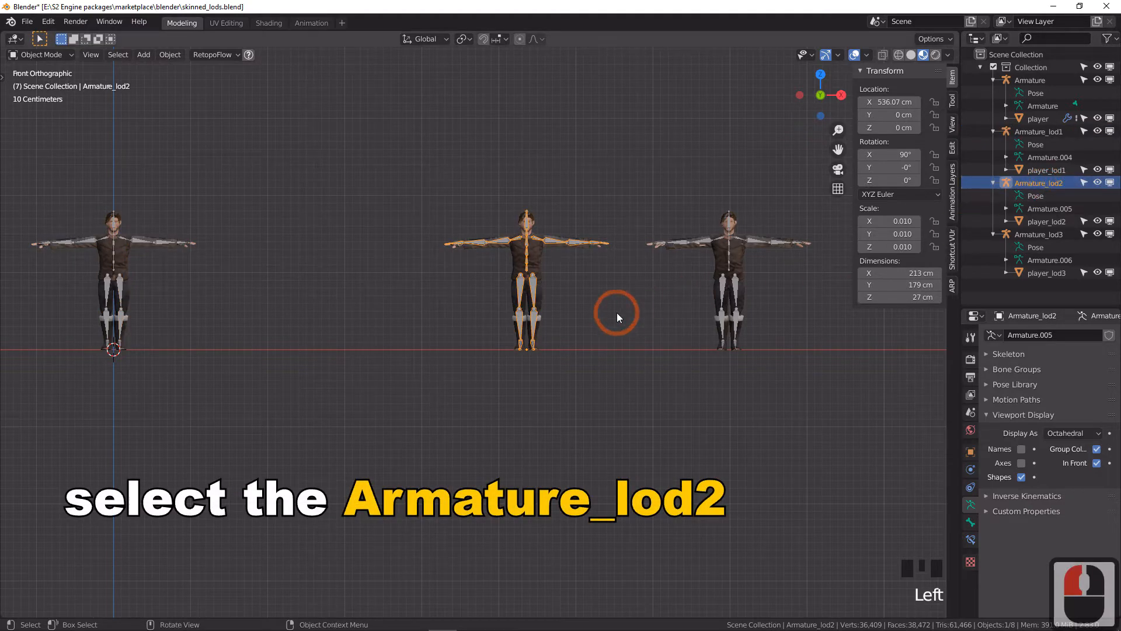
key("alt+g")
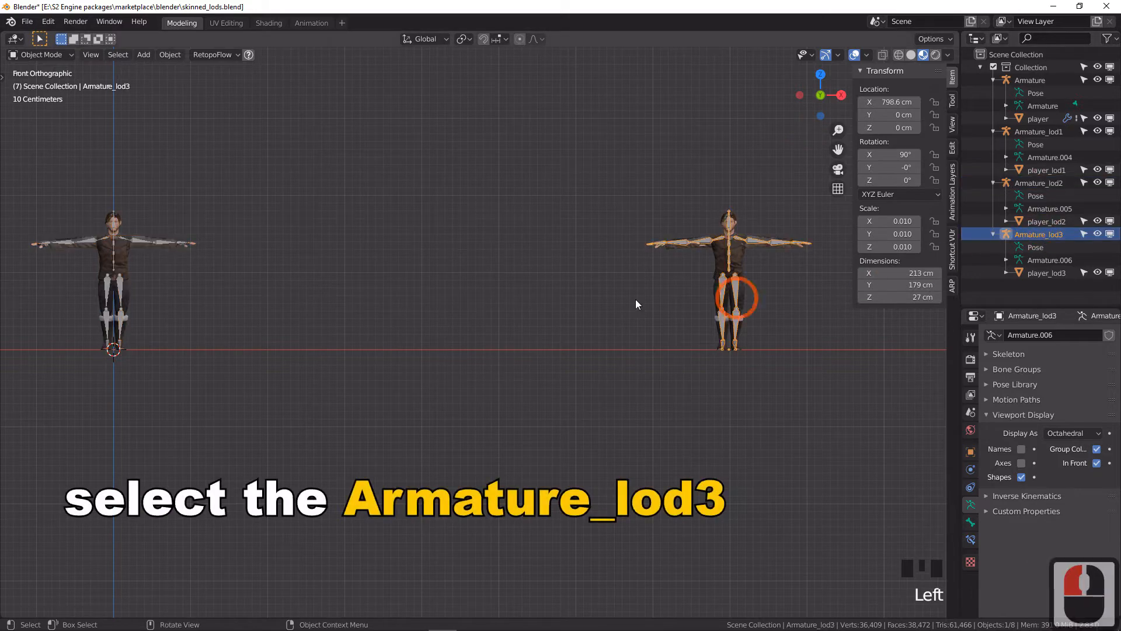
key("alt+g")
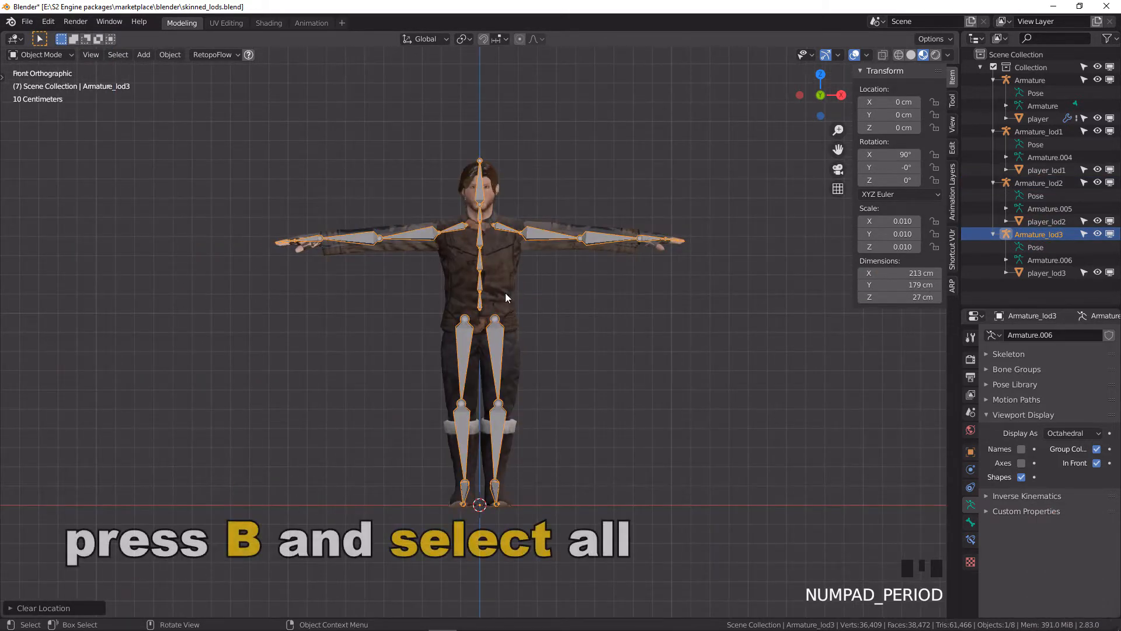
key("b")
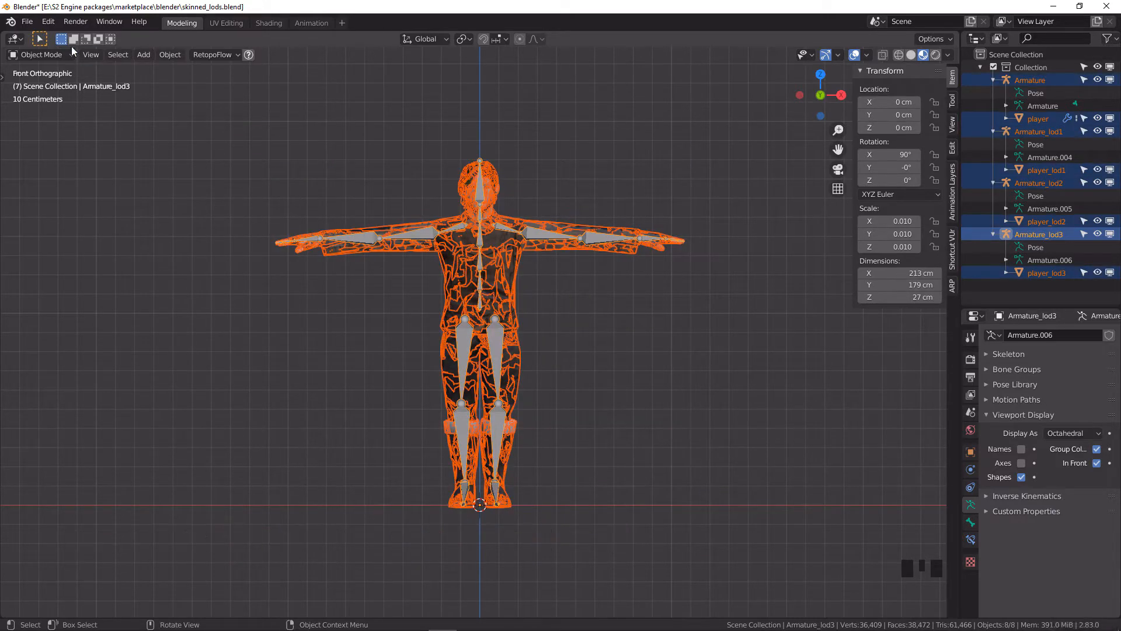
Export FBX with only Armature and Mesh object types, Bake Animation off, as skinned_lods.fbx
left_click(26, 21)
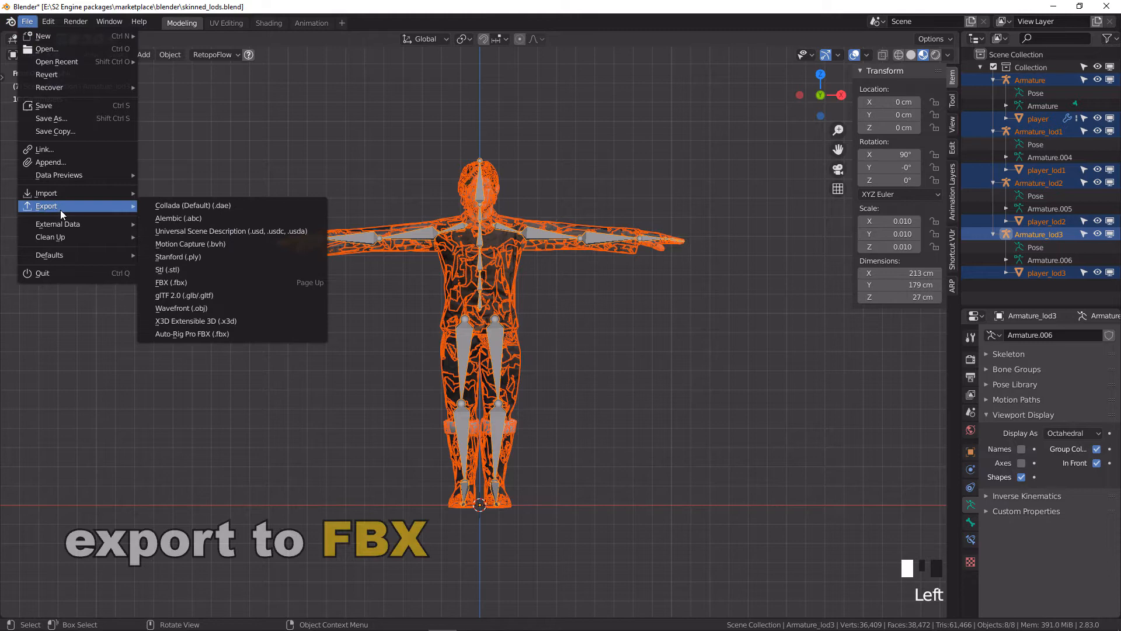
left_click(172, 281)
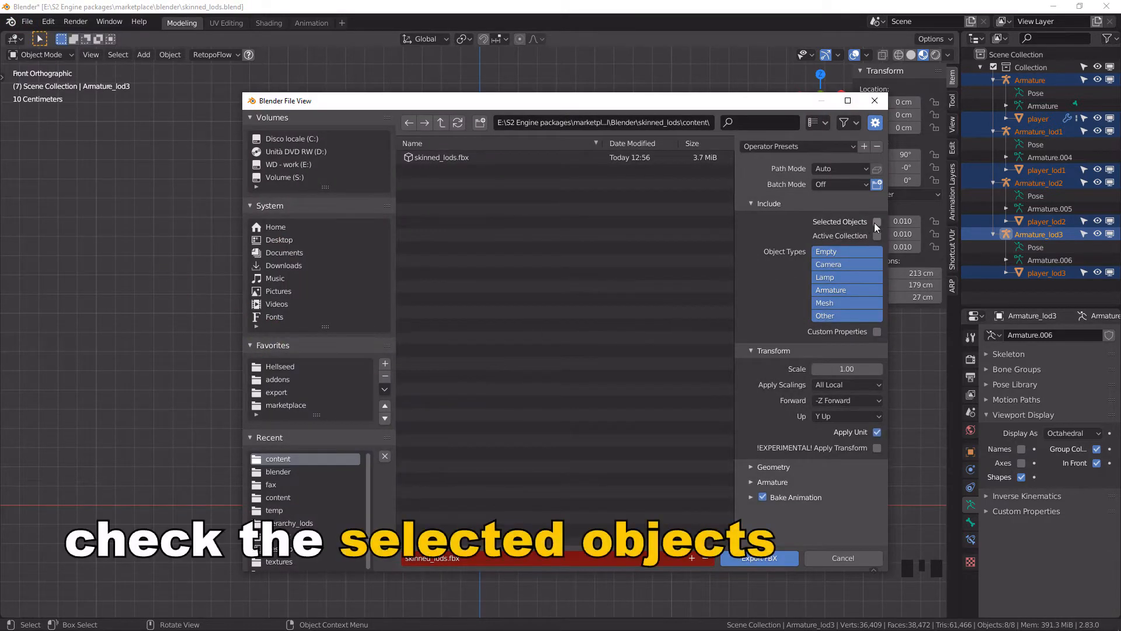
left_click(877, 221)
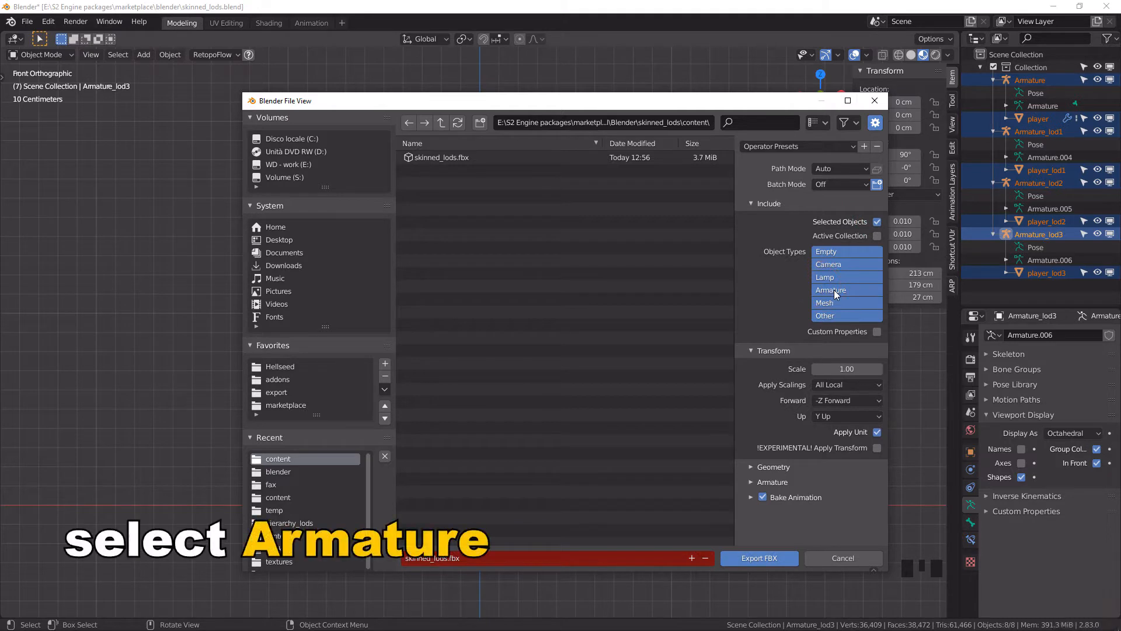
left_click(825, 302)
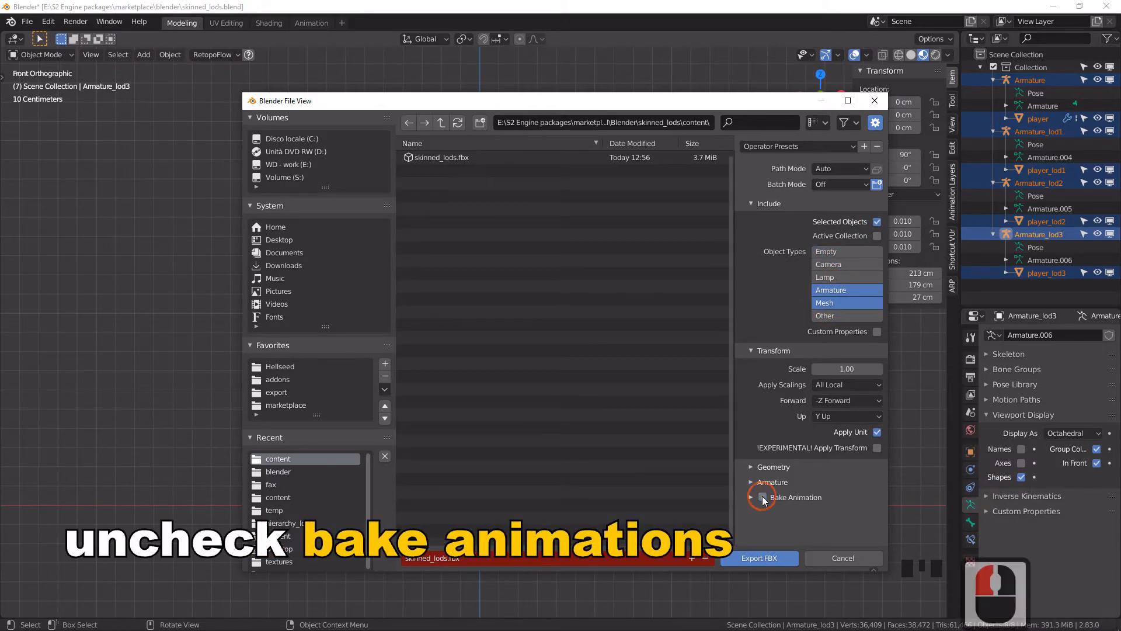
left_click(764, 497)
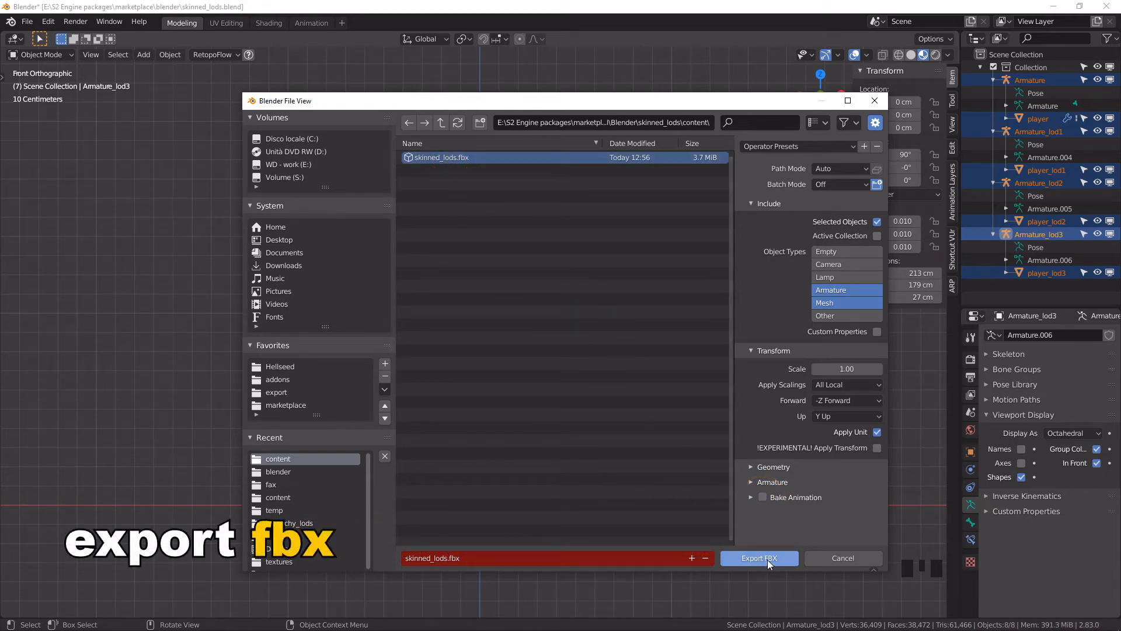
left_click(759, 558)
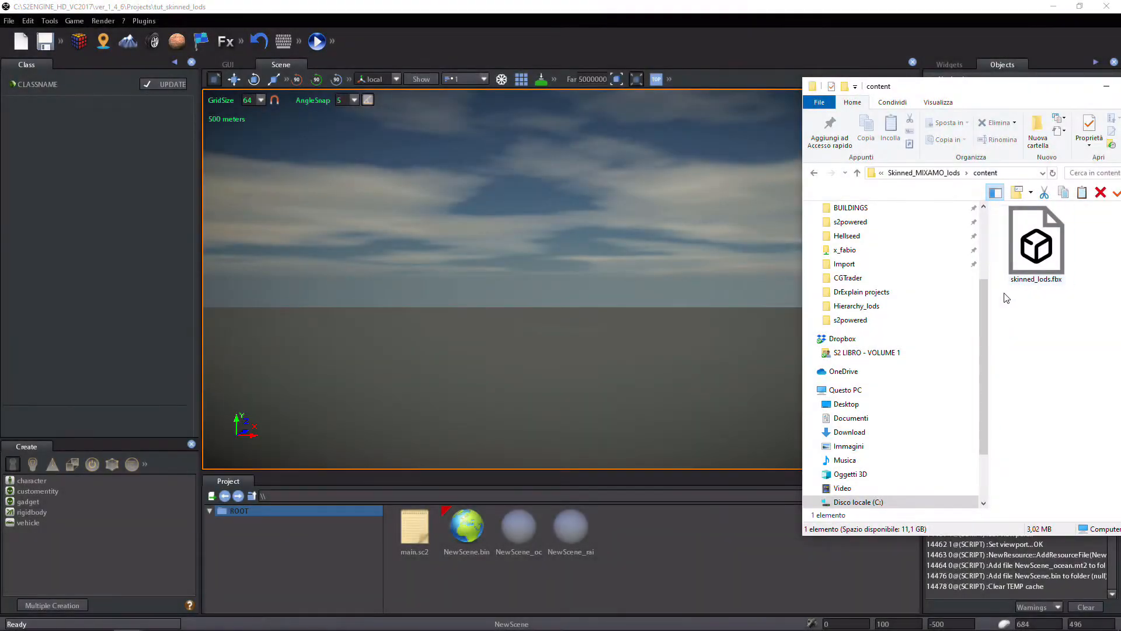
Drop skinned_lods.fbx into the editor, review the options with SK2Class as character, and import it
left_click(1034, 243)
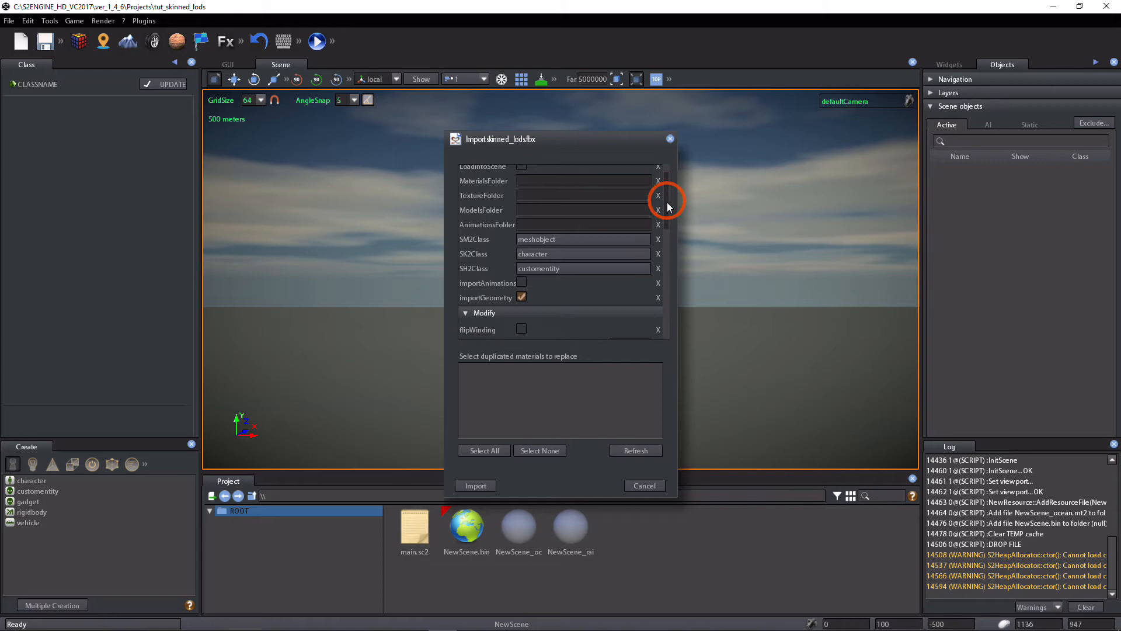
scroll("down", 3)
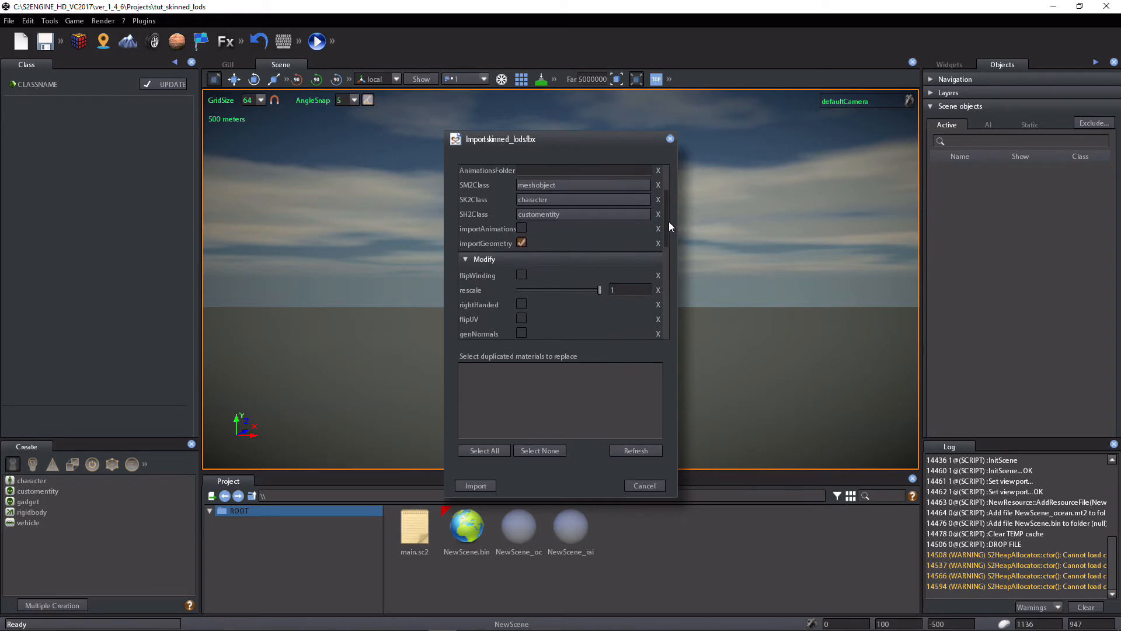
scroll("down", 3)
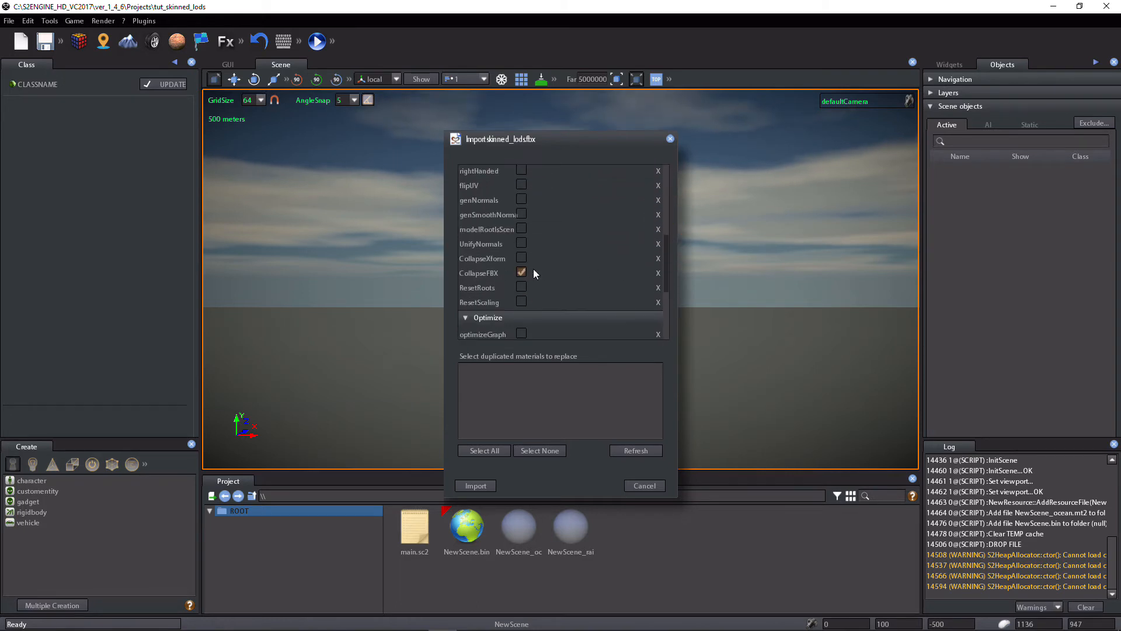
mouse_move(650, 265)
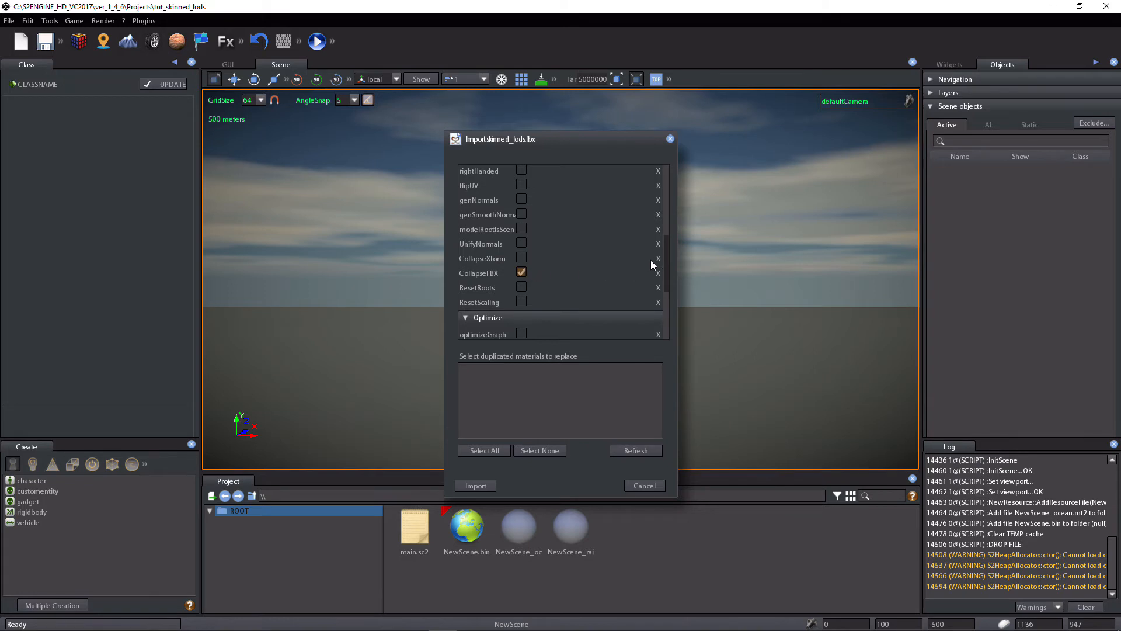
scroll("down", 3)
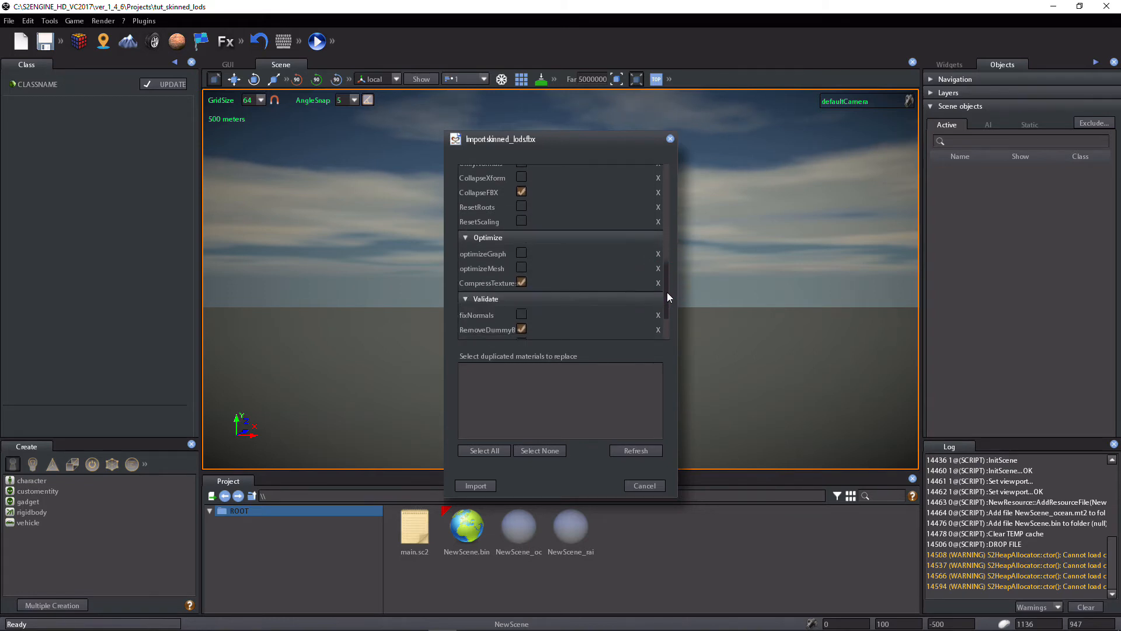
scroll("up", 3)
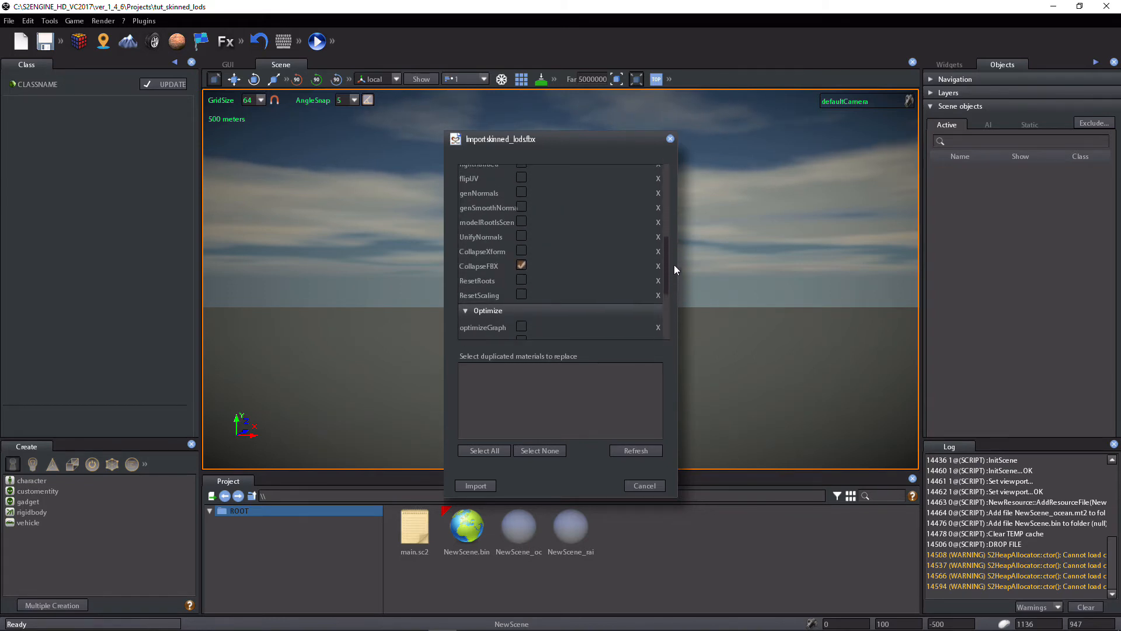
scroll("up", 3)
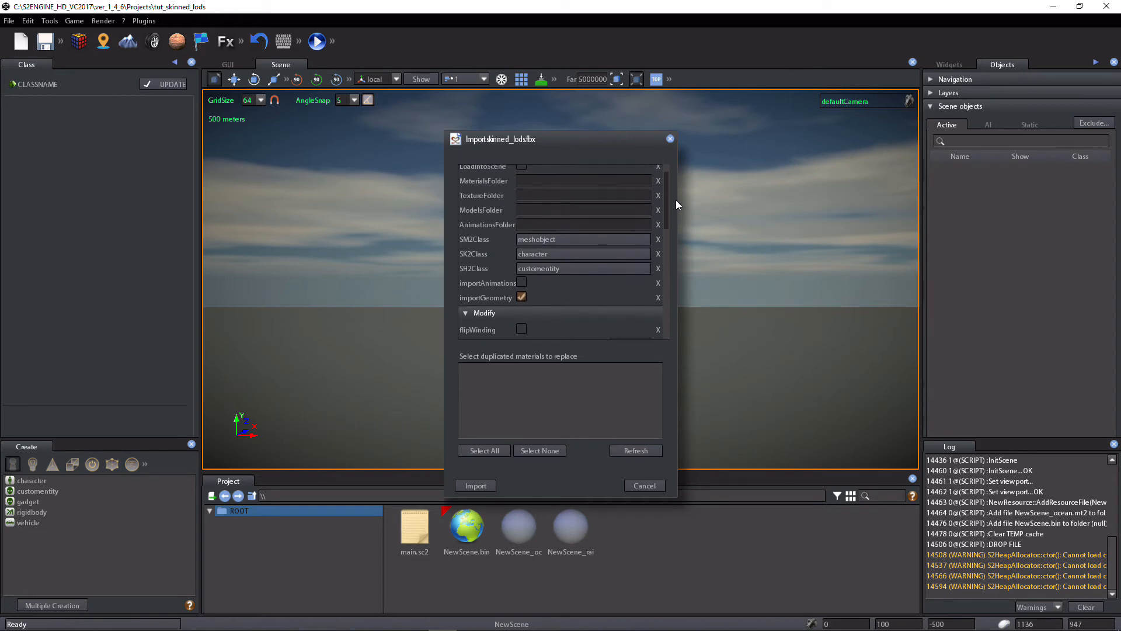
left_click(475, 486)
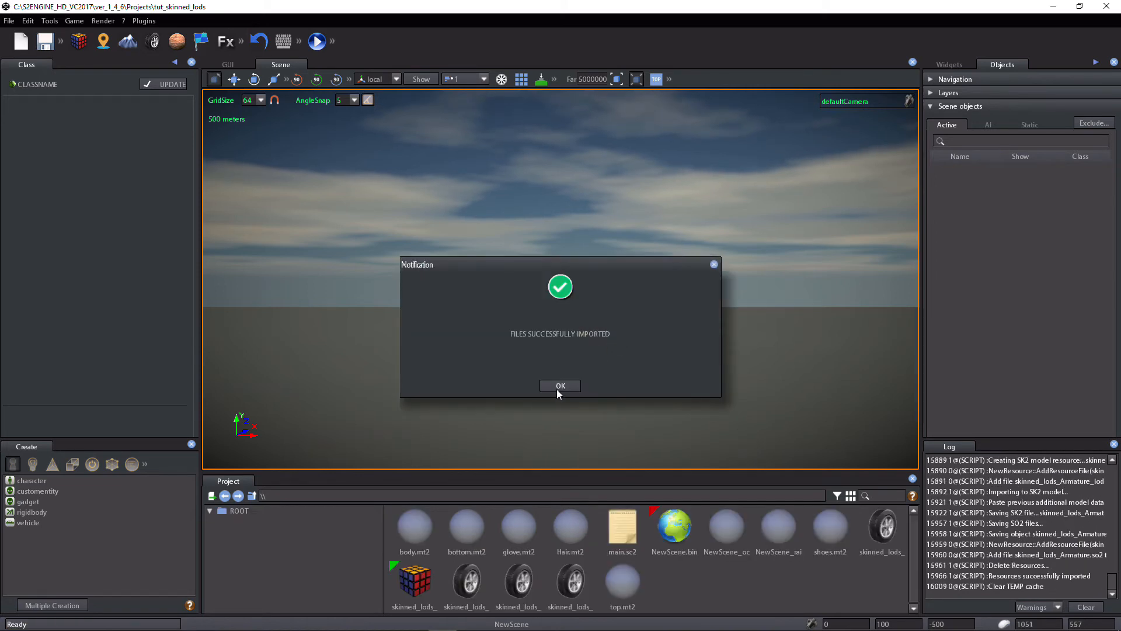
Dismiss the import notification and add the skinned_lods character resource to the scene
left_click(560, 385)
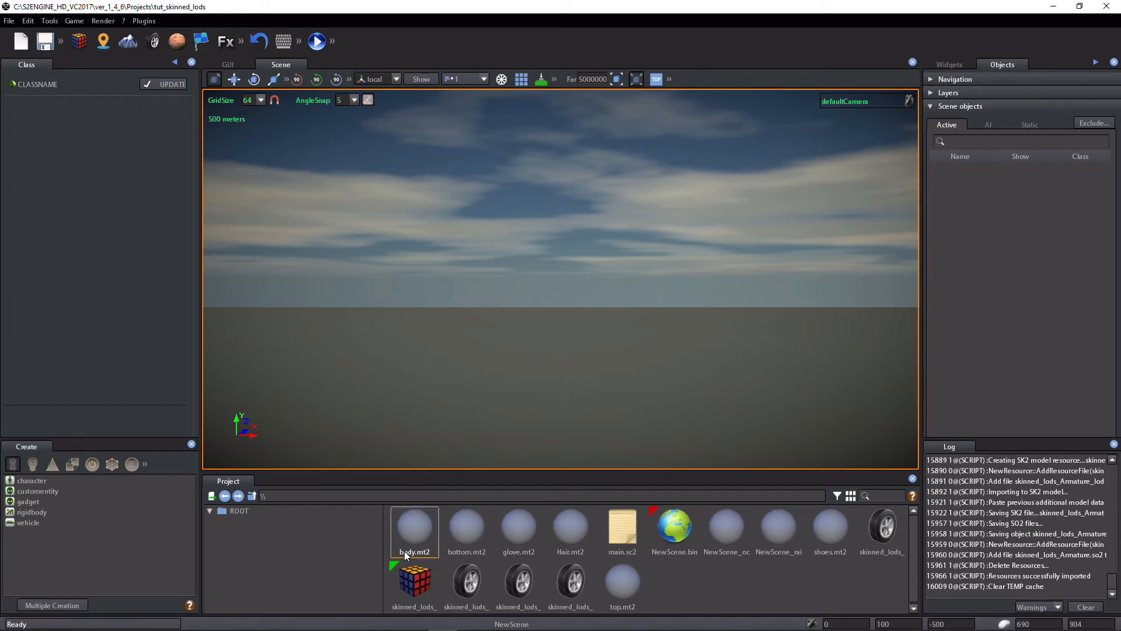
left_click(413, 581)
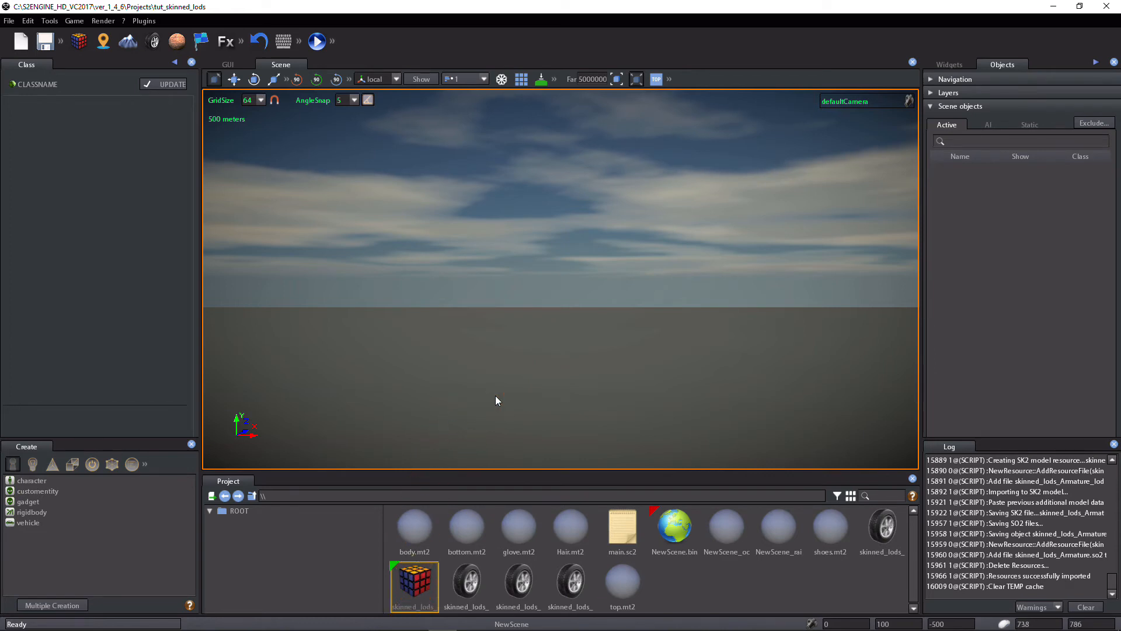
double_click(413, 581)
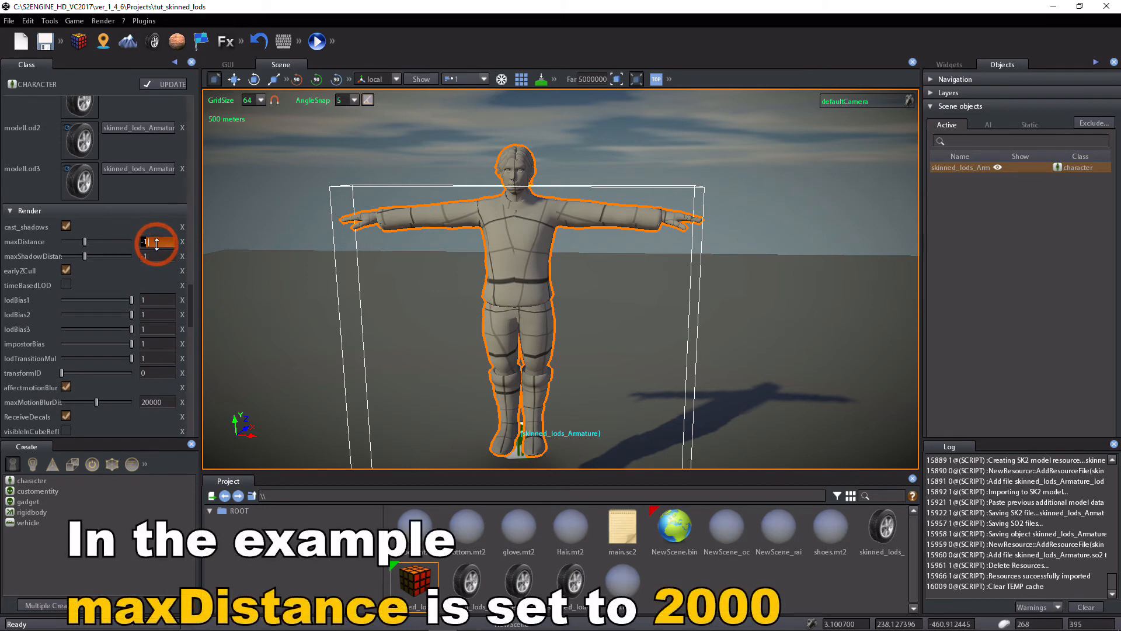
Set maxDistance to 2000 and render the character in Wireframe, zooming to inspect the mesh
type("2000")
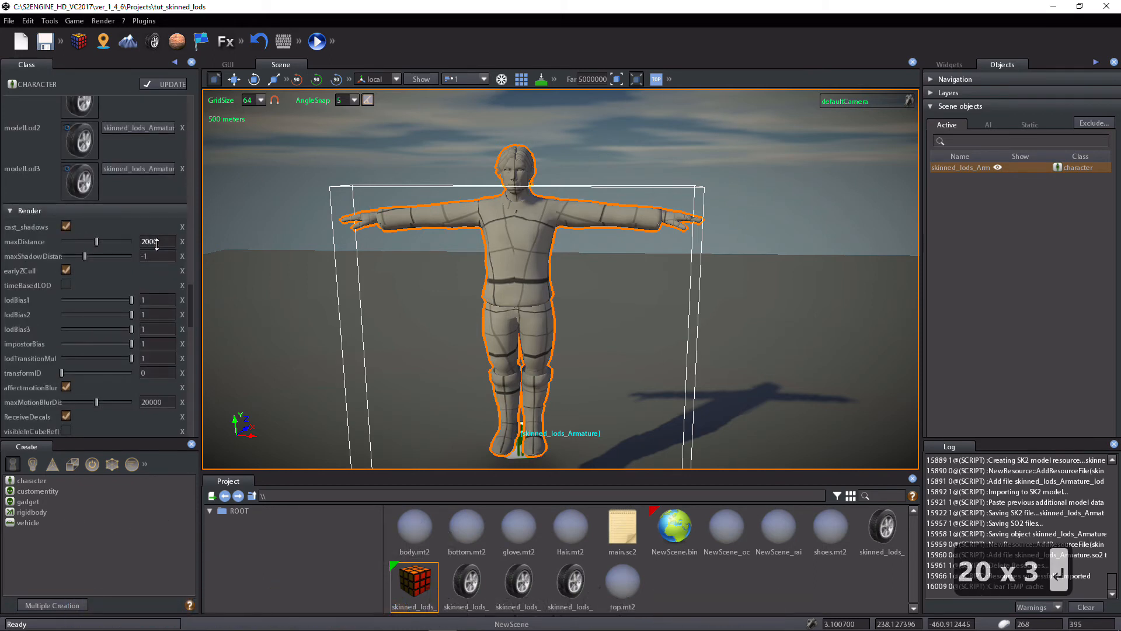
left_click(103, 20)
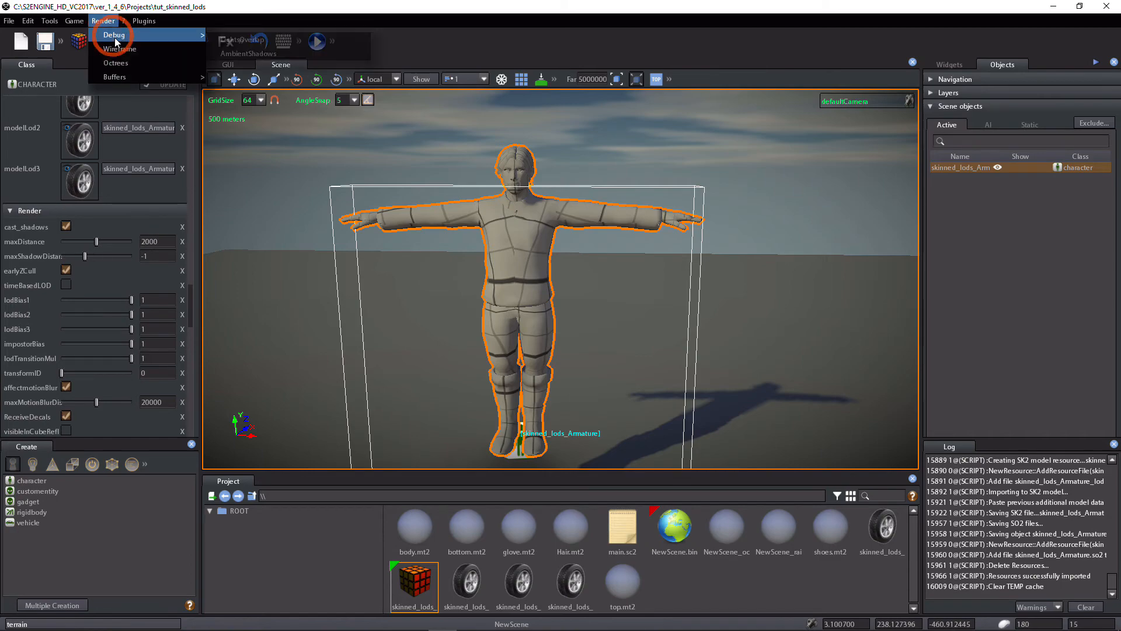
left_click(119, 50)
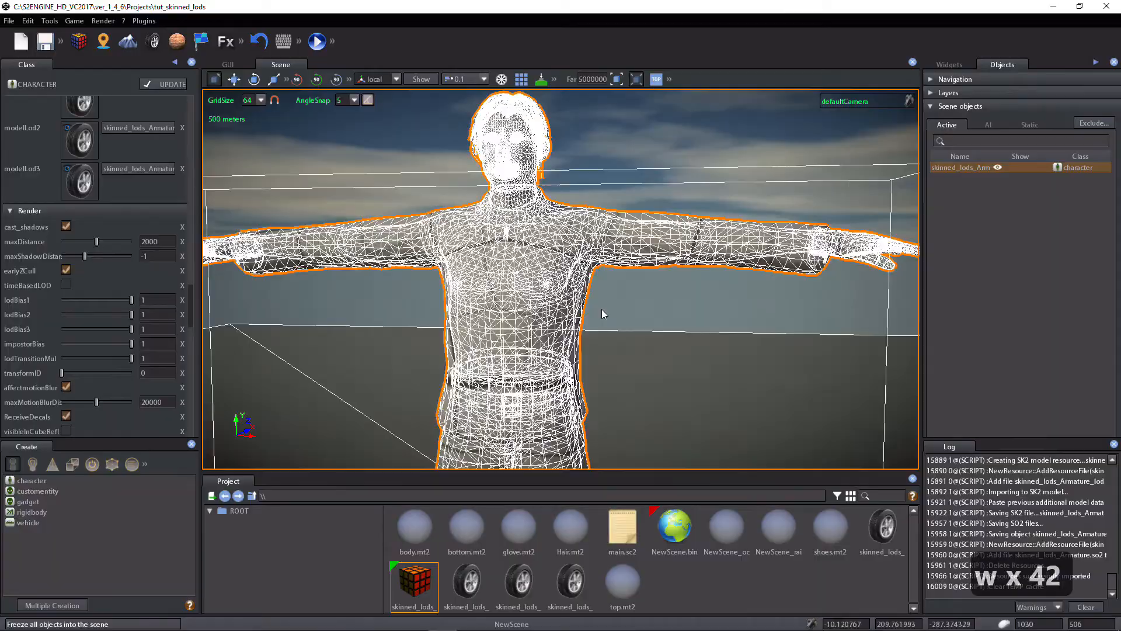
scroll("up", 3)
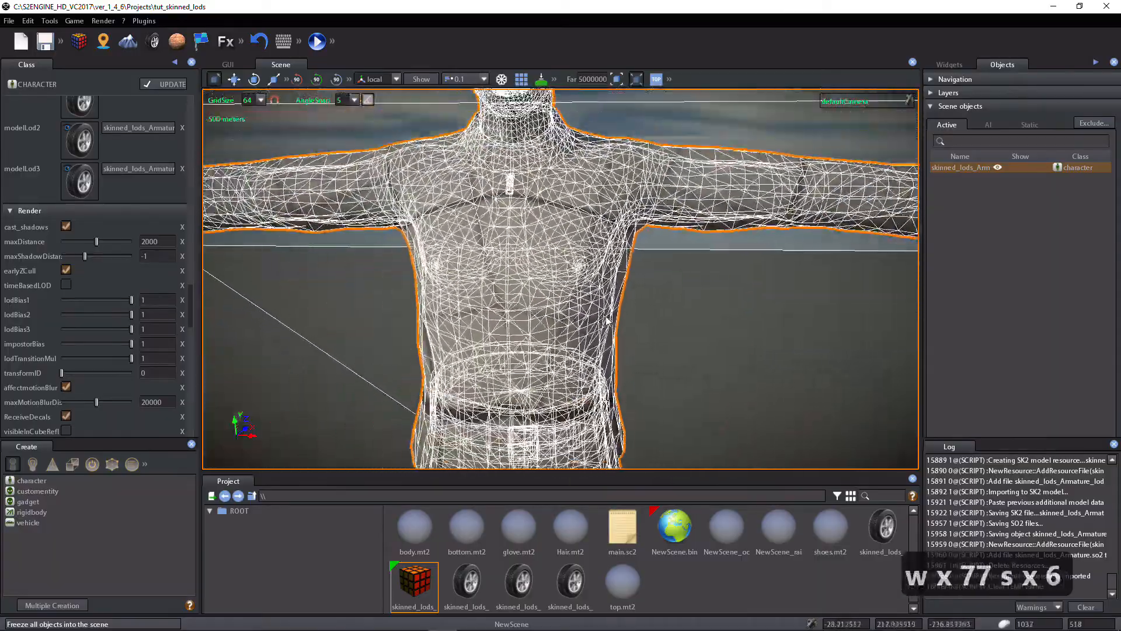
scroll("down", 3)
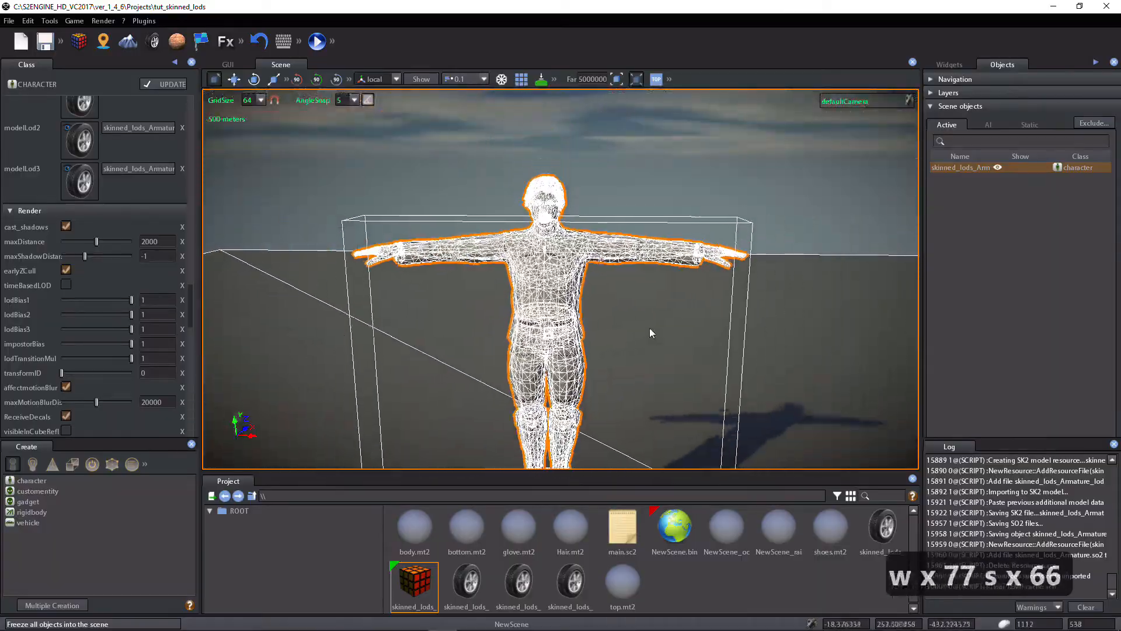